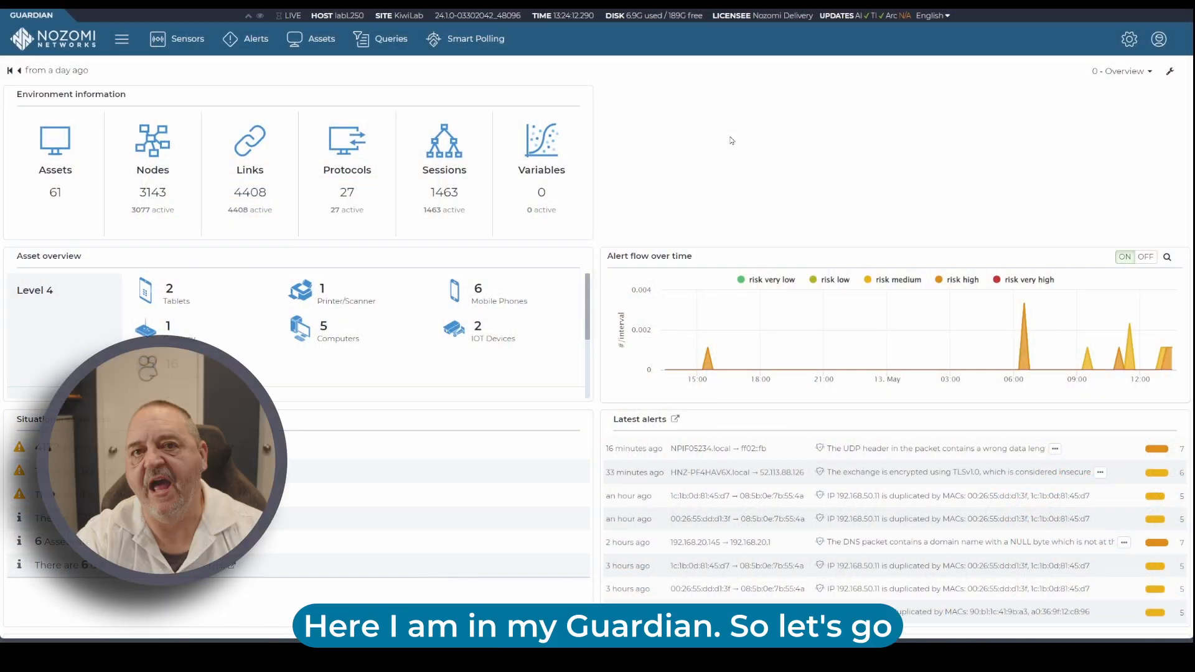
# Reach the Retention settings via Administration > Features control panel.
pyautogui.click(1129, 39)
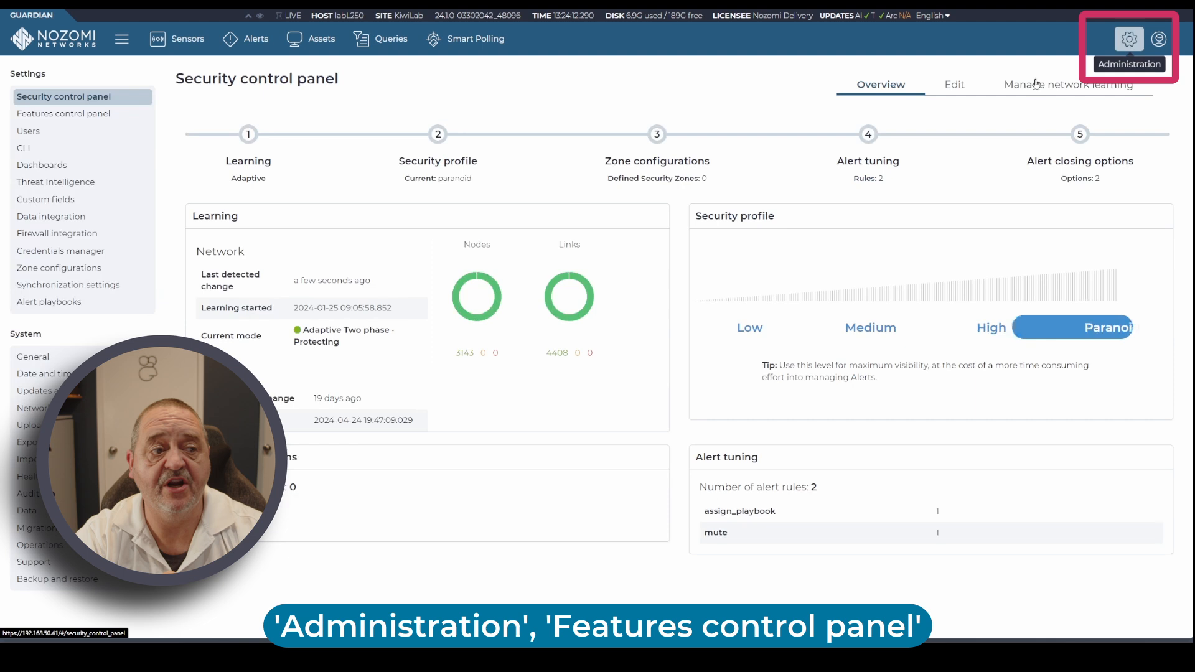
pyautogui.click(66, 113)
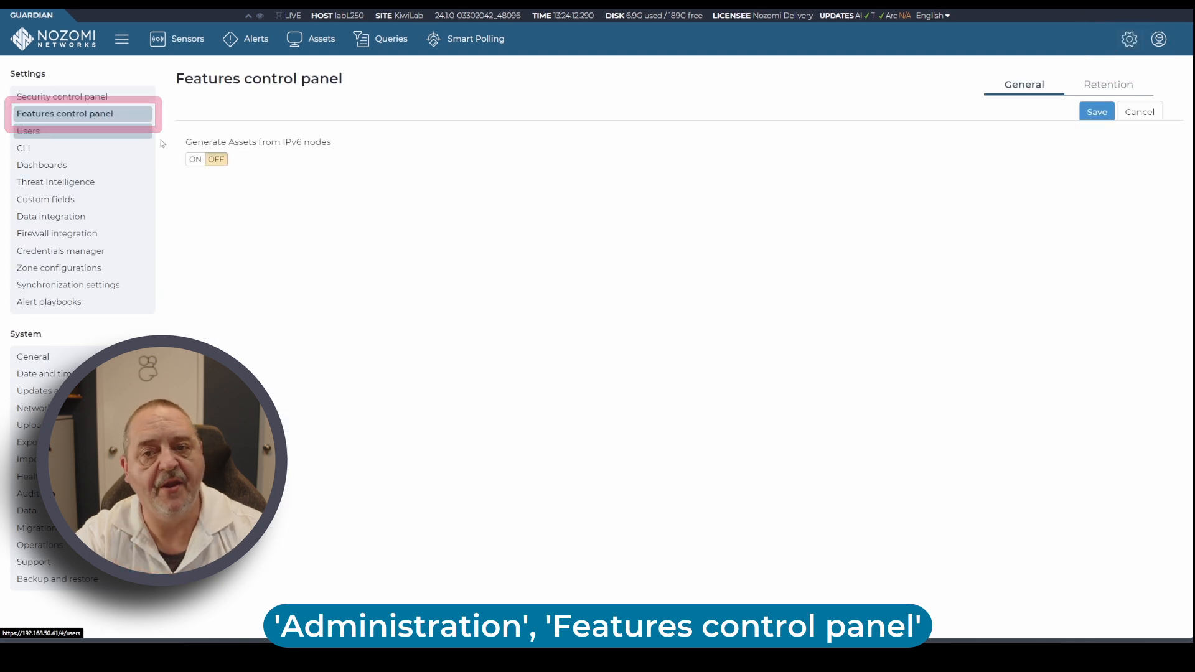
pyautogui.click(1108, 83)
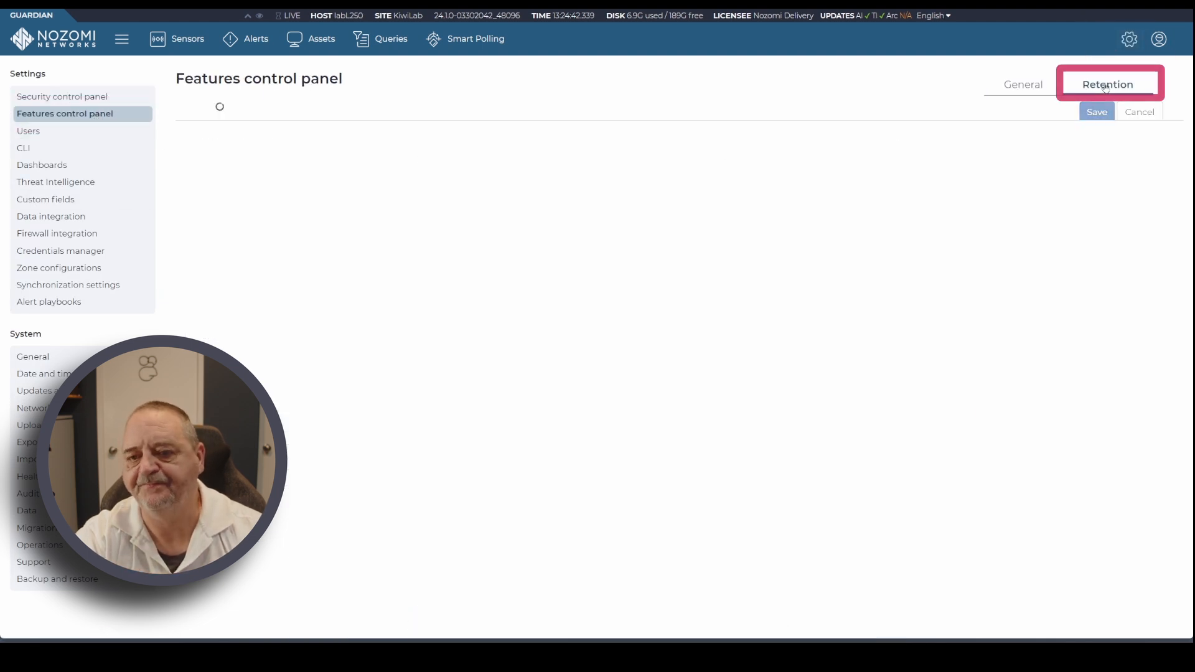
pyautogui.click(1108, 83)
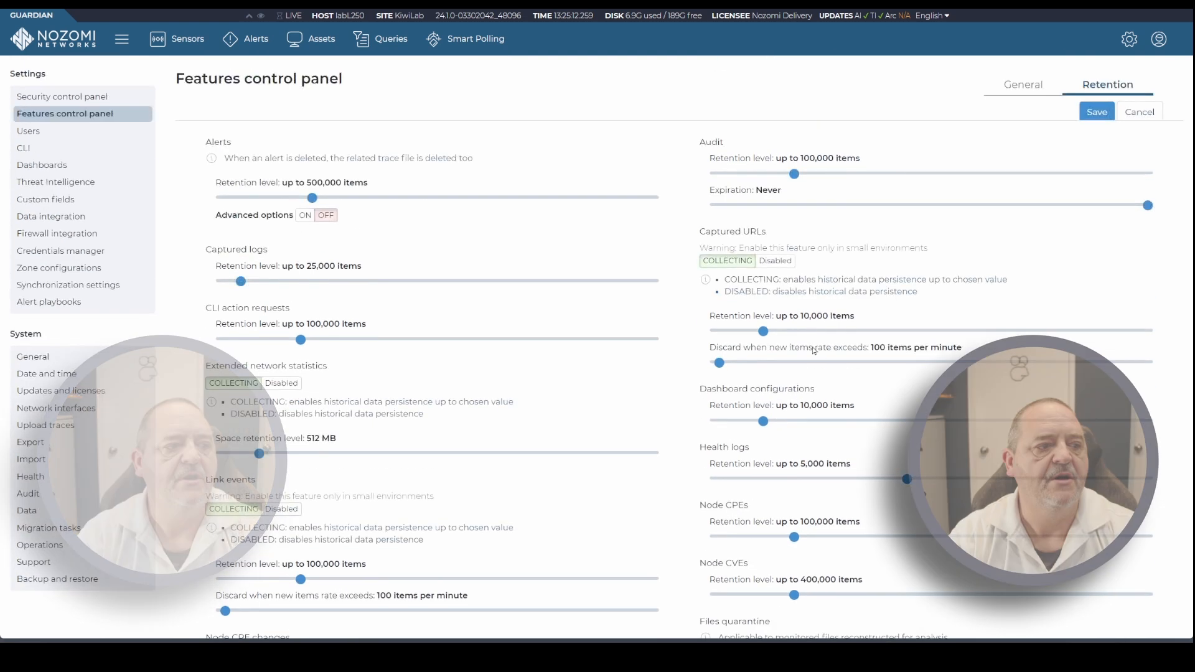
# Run conf.user configure retention quarantine number_of_files 100 in the local CLI.
pyautogui.click(22, 148)
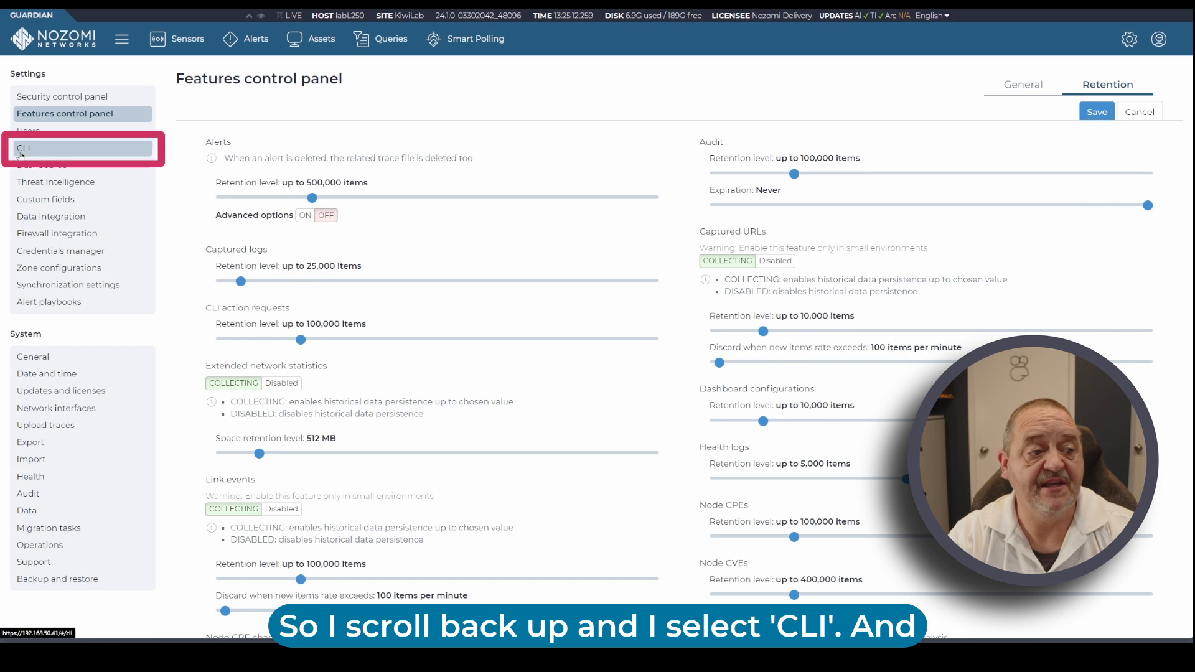
pyautogui.click(23, 148)
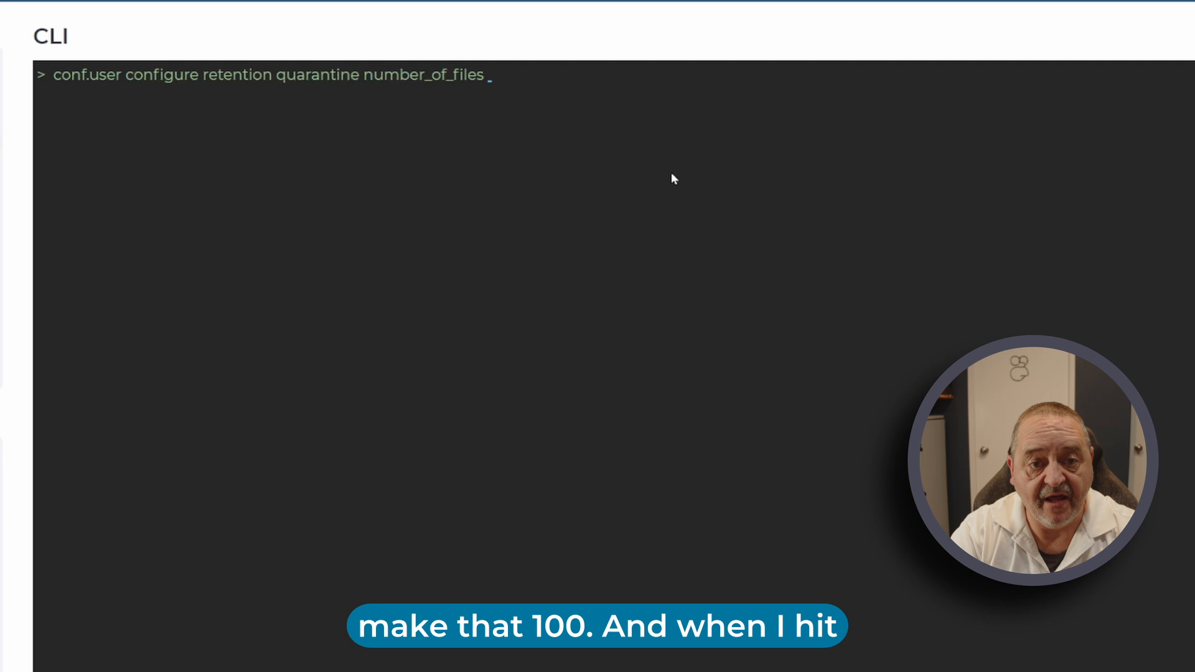
pyautogui.write('100')
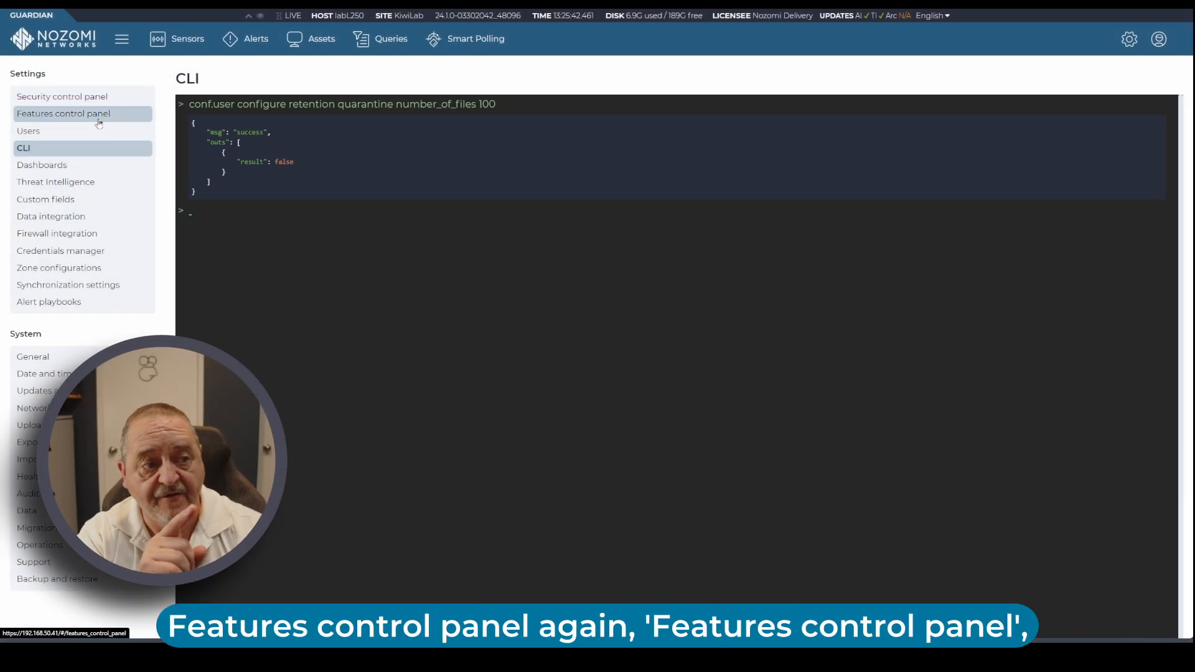
# Return to the Features control panel retention settings and scroll to the lower categories.
pyautogui.click(64, 114)
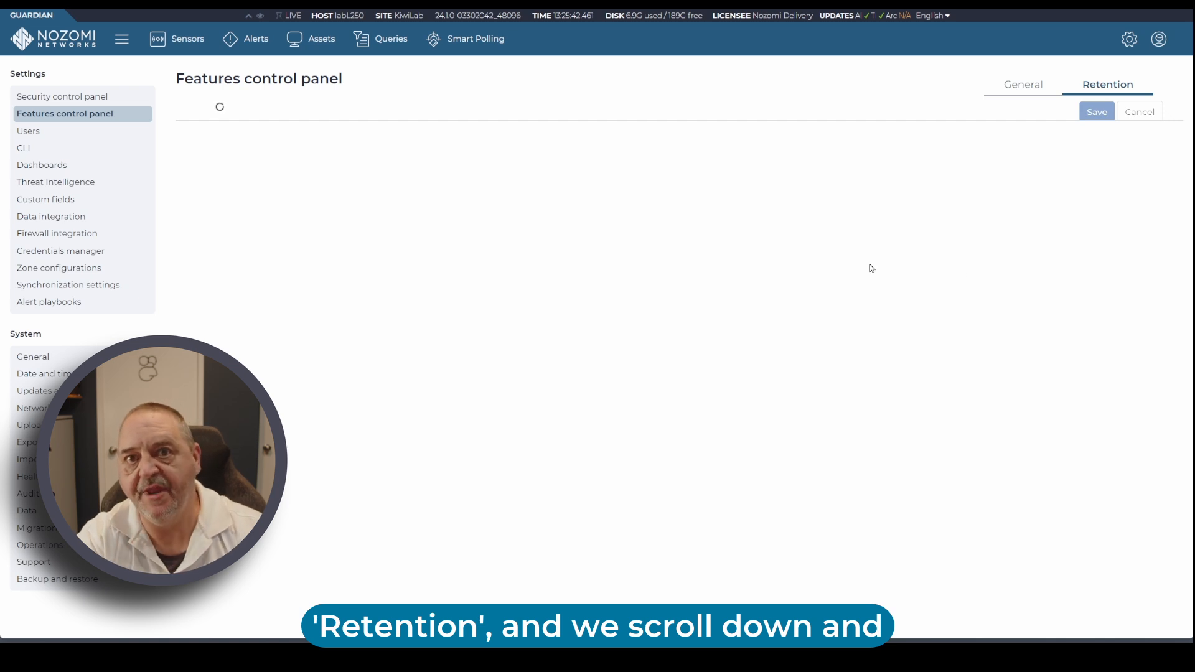
pyautogui.scroll(-3)
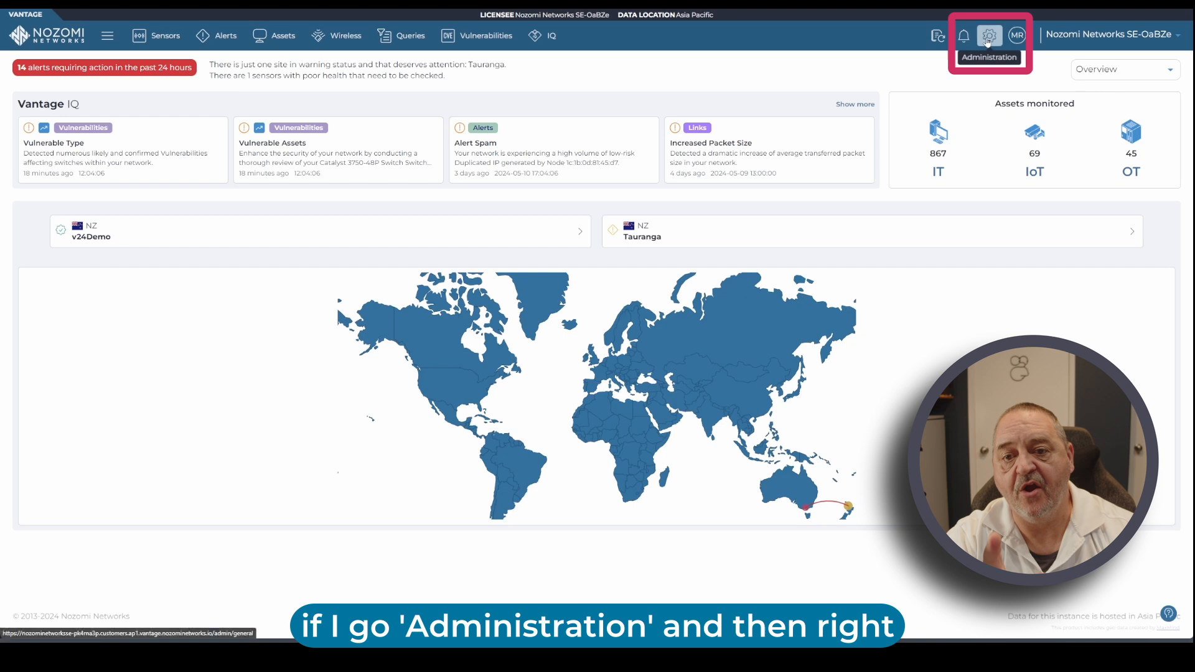
# In the org-wide CLI, target the labvguardian, labL250 and v24Demo guardian sensors.
pyautogui.click(988, 35)
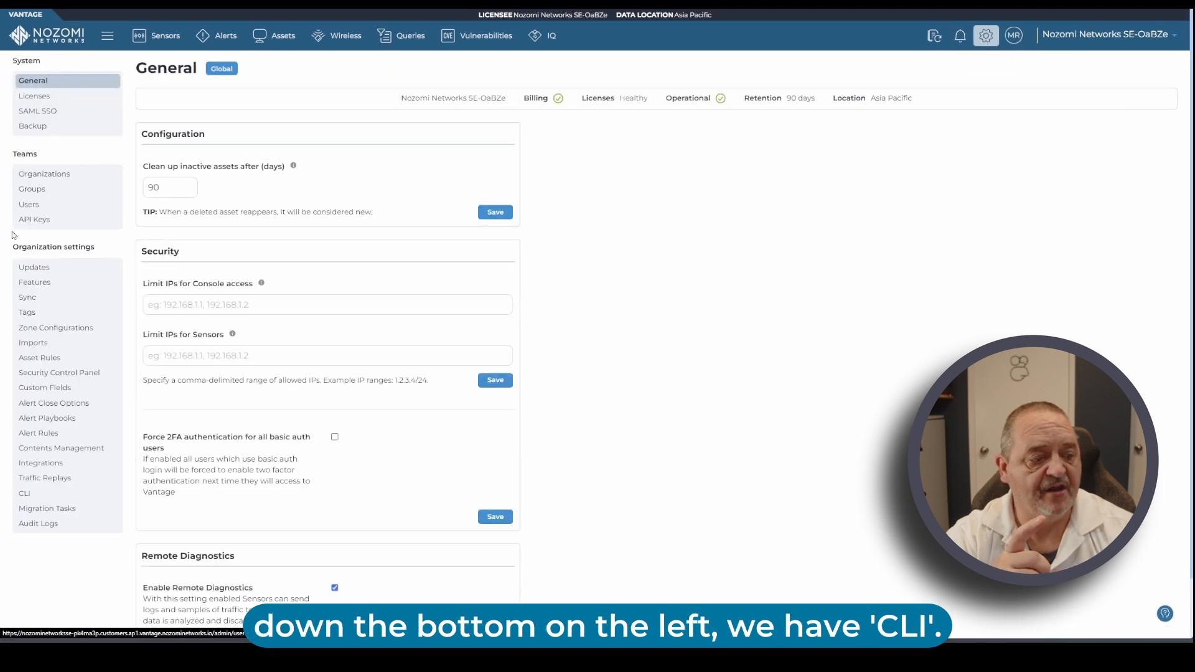
pyautogui.click(23, 493)
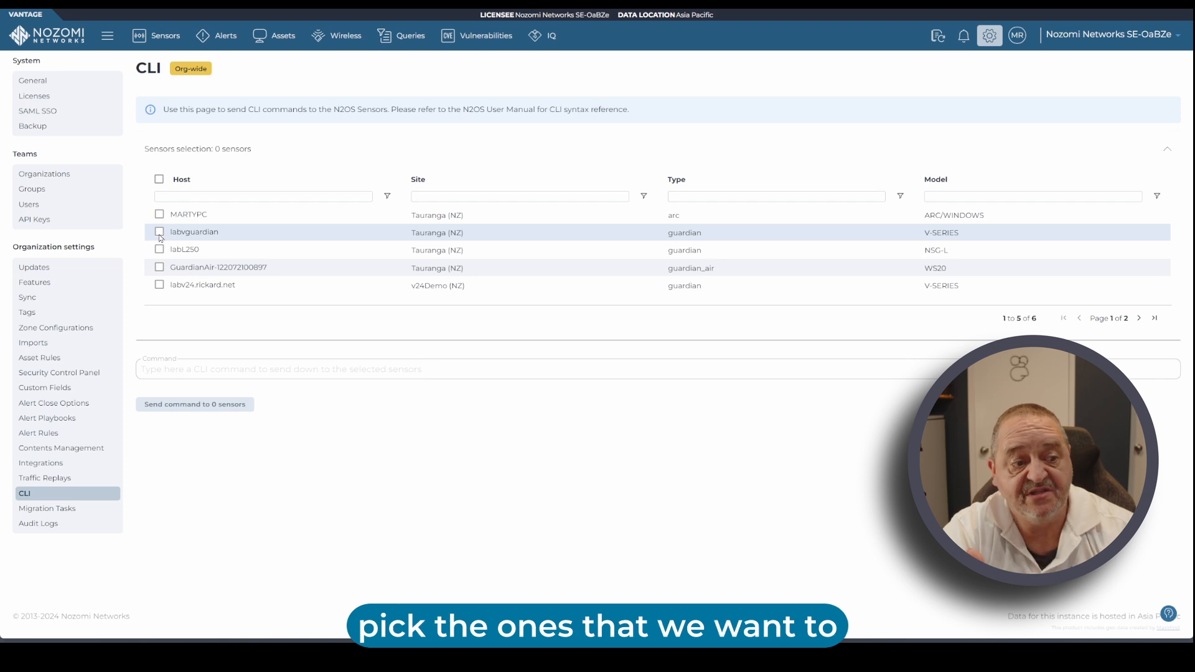
pyautogui.click(159, 231)
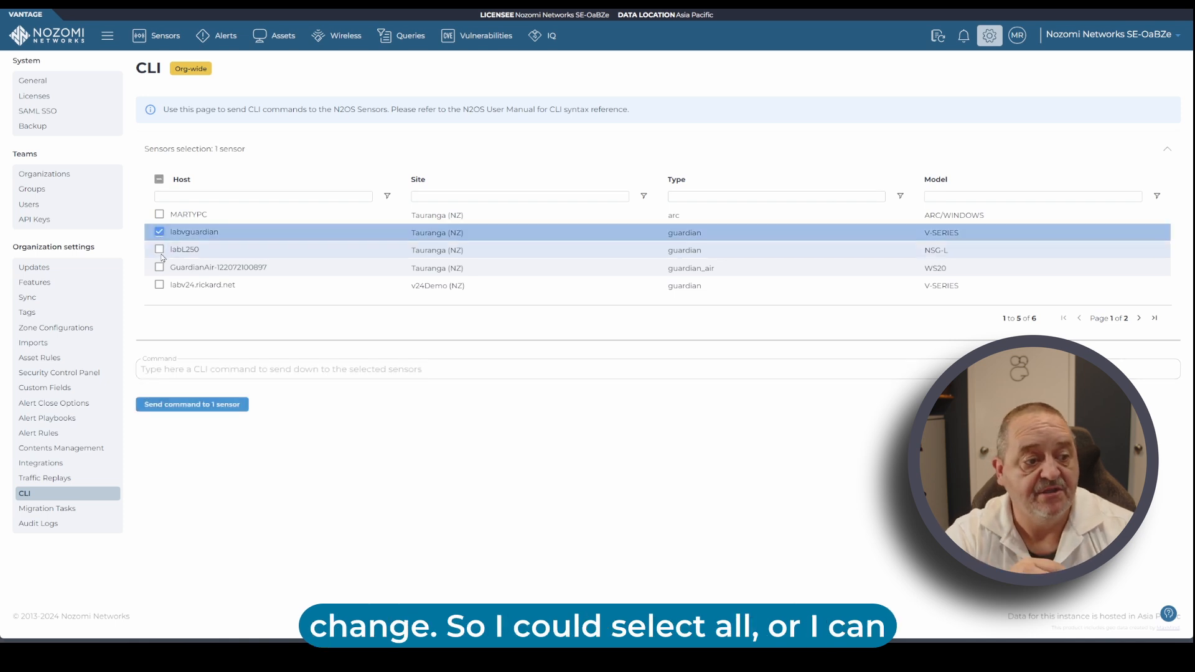
pyautogui.click(160, 179)
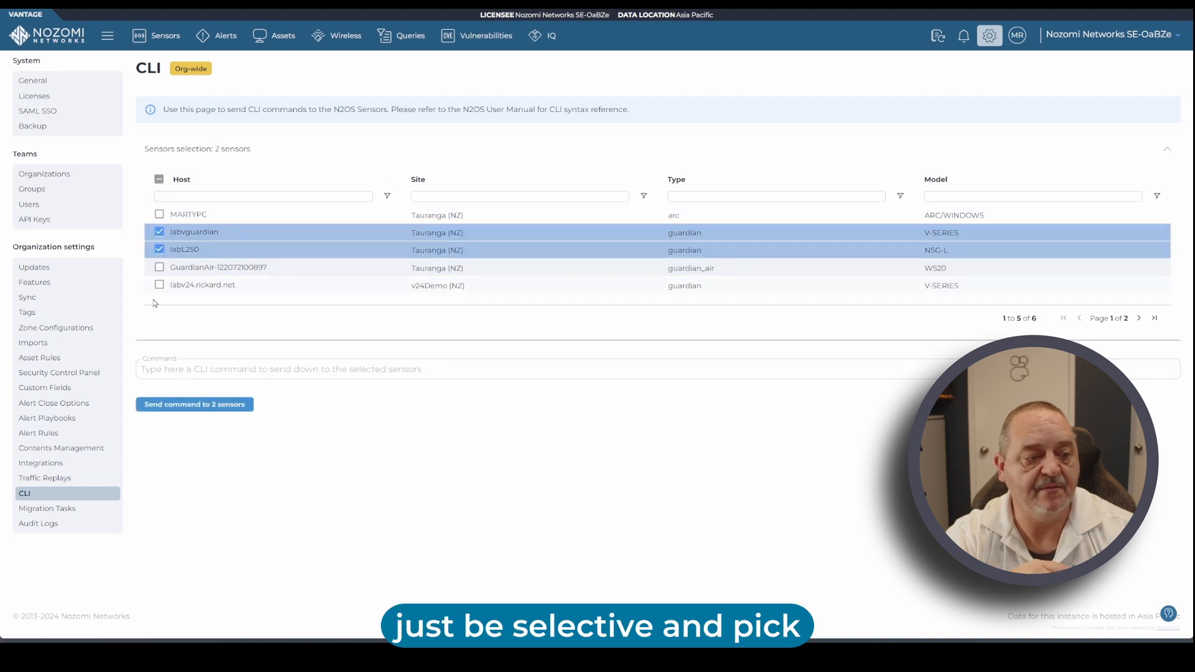
pyautogui.click(159, 284)
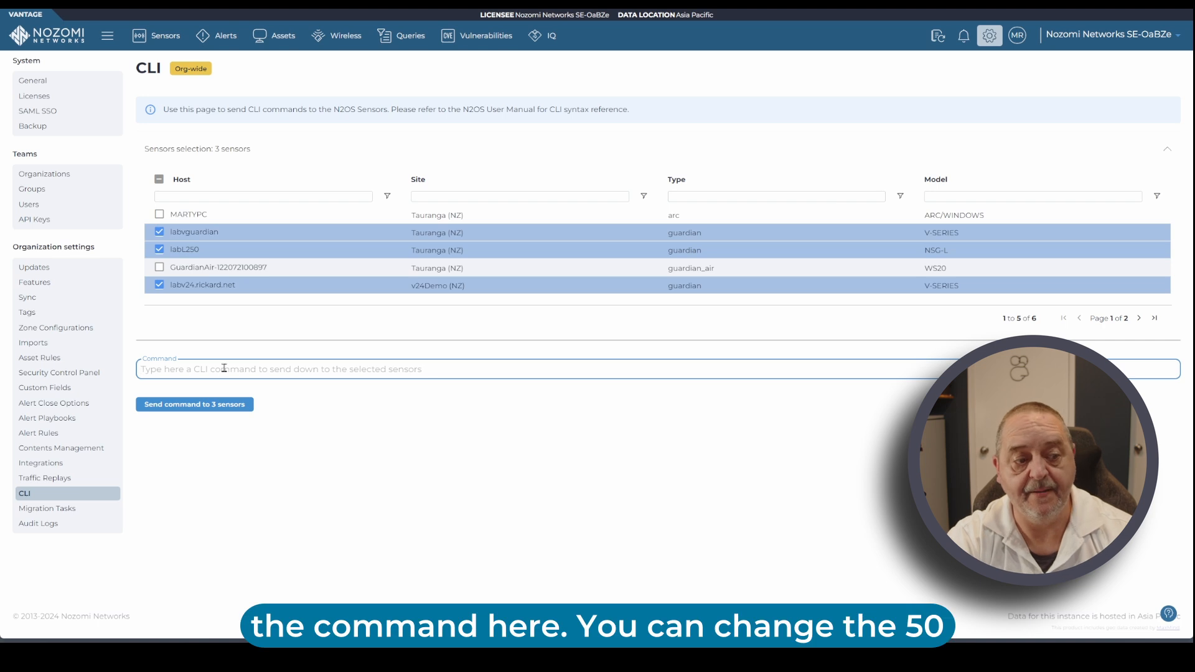
# Enter conf.user configure retention quarantine number_of_files 50 as the command.
pyautogui.write('conf.user configure retention quarantine number_of_files 50')
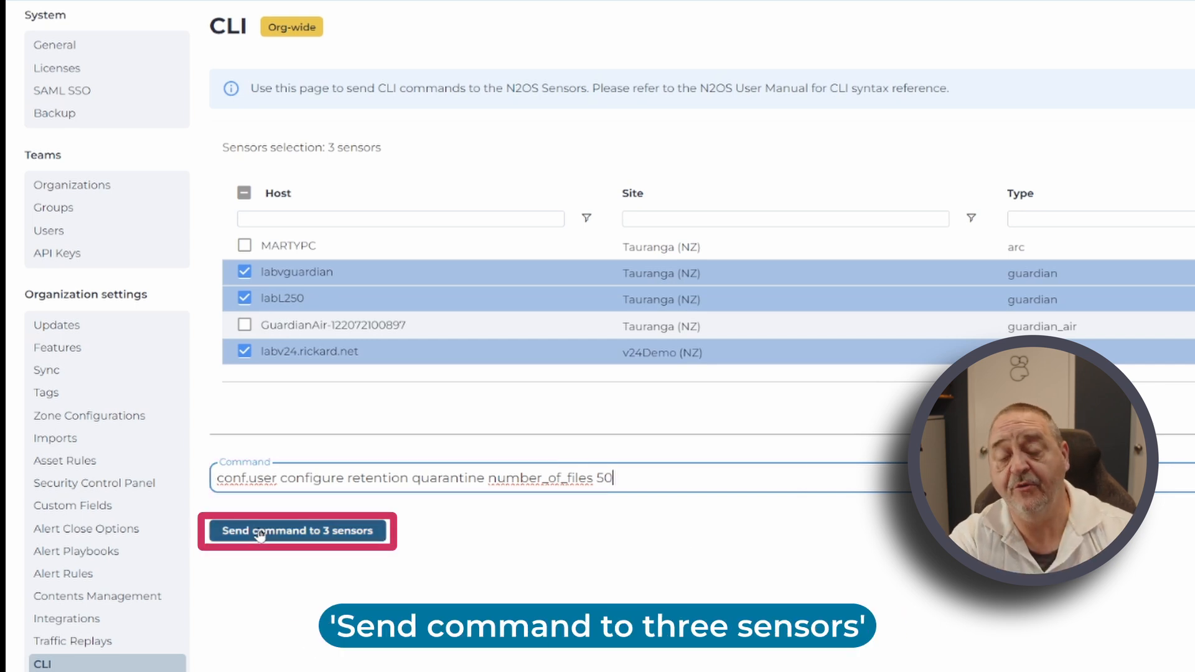
# Send the command to the 3 sensors and review the per-sensor execution results.
pyautogui.click(297, 532)
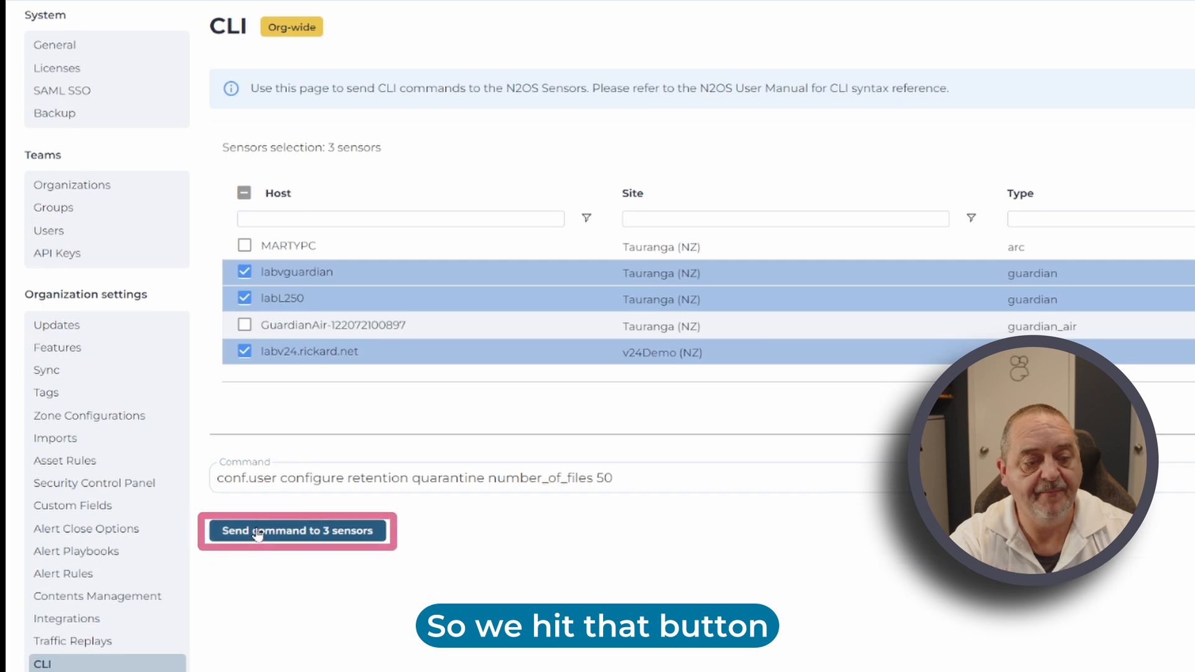
pyautogui.click(296, 531)
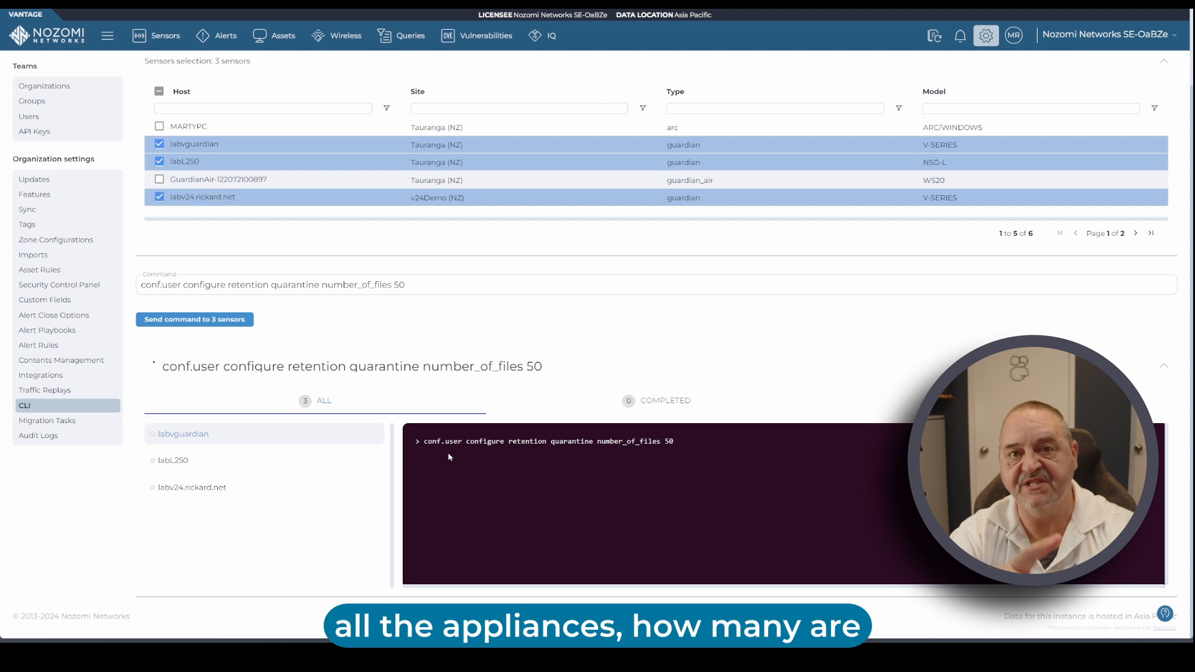
pyautogui.click(194, 320)
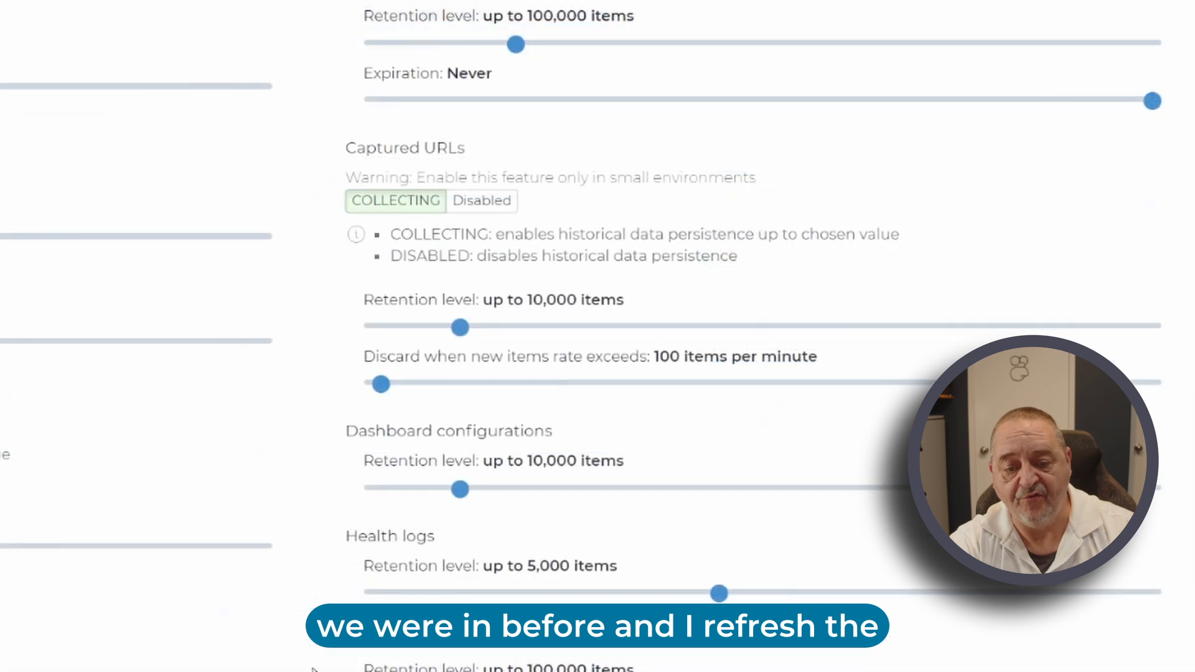
# Scroll through the refreshed Retention page before moving to the second Guardian.
pyautogui.scroll(-3)
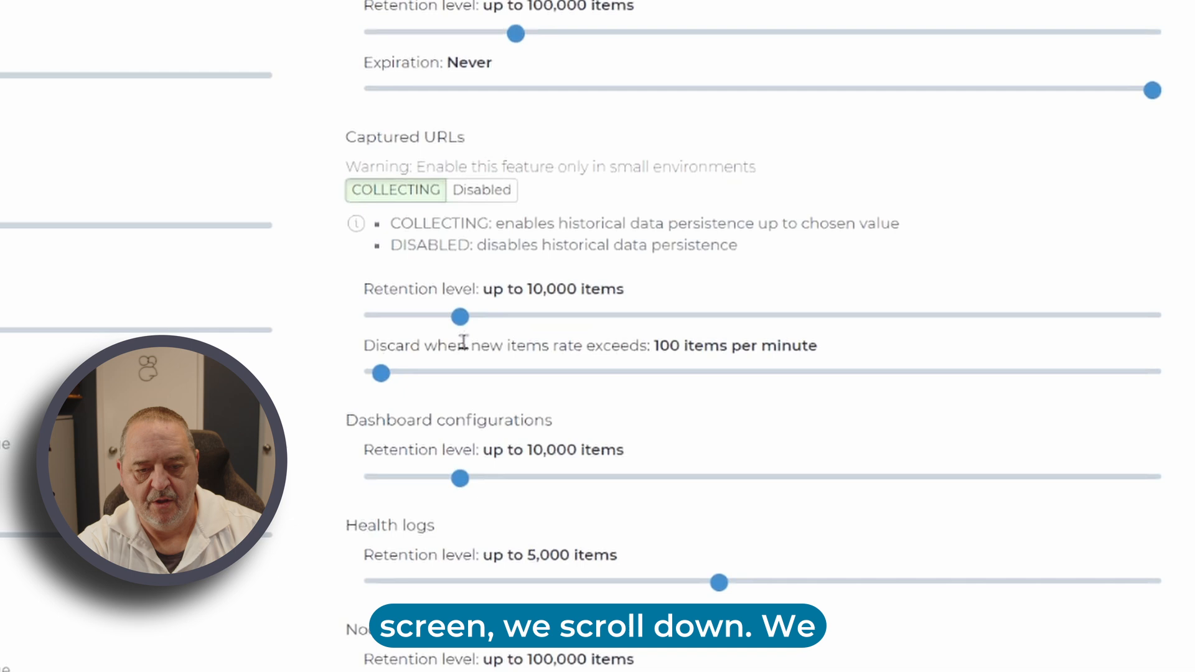
pyautogui.scroll(-3)
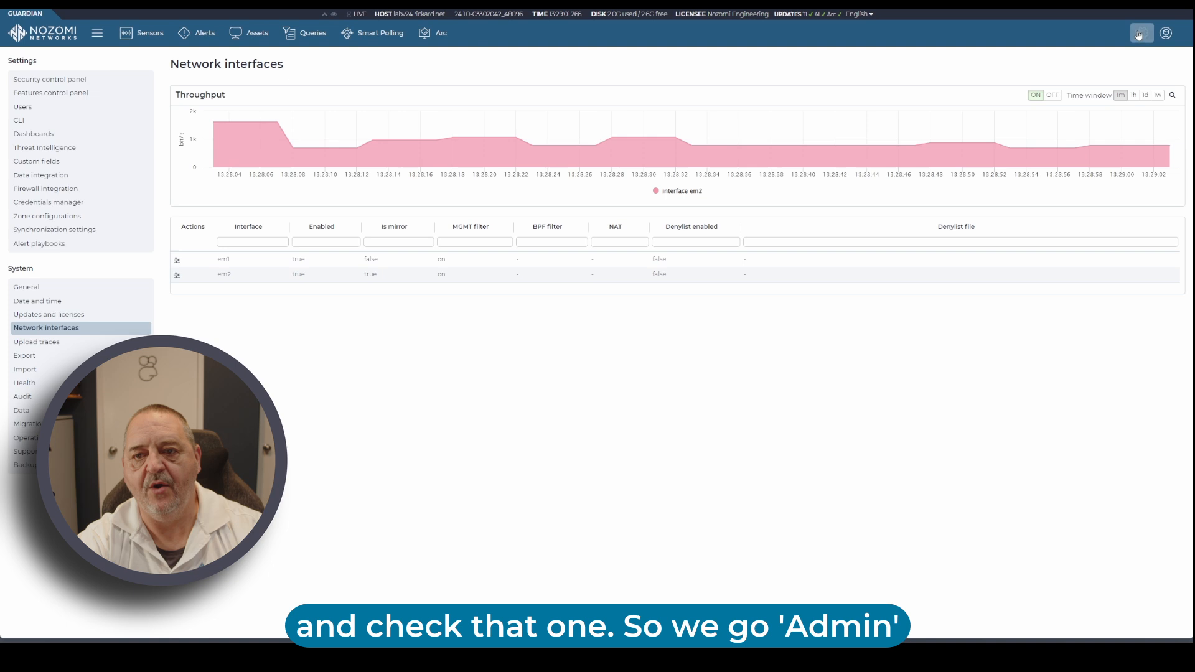
# Check the second Guardian's Retention settings show Files quarantine at 50 items.
pyautogui.click(50, 92)
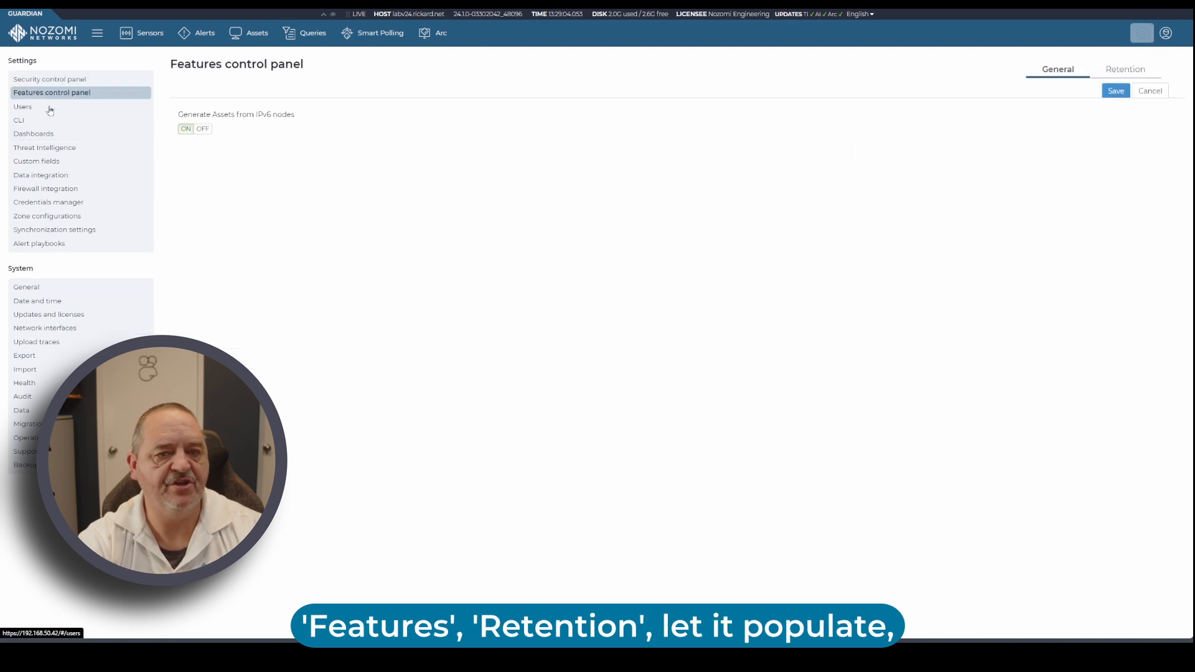
pyautogui.click(1125, 70)
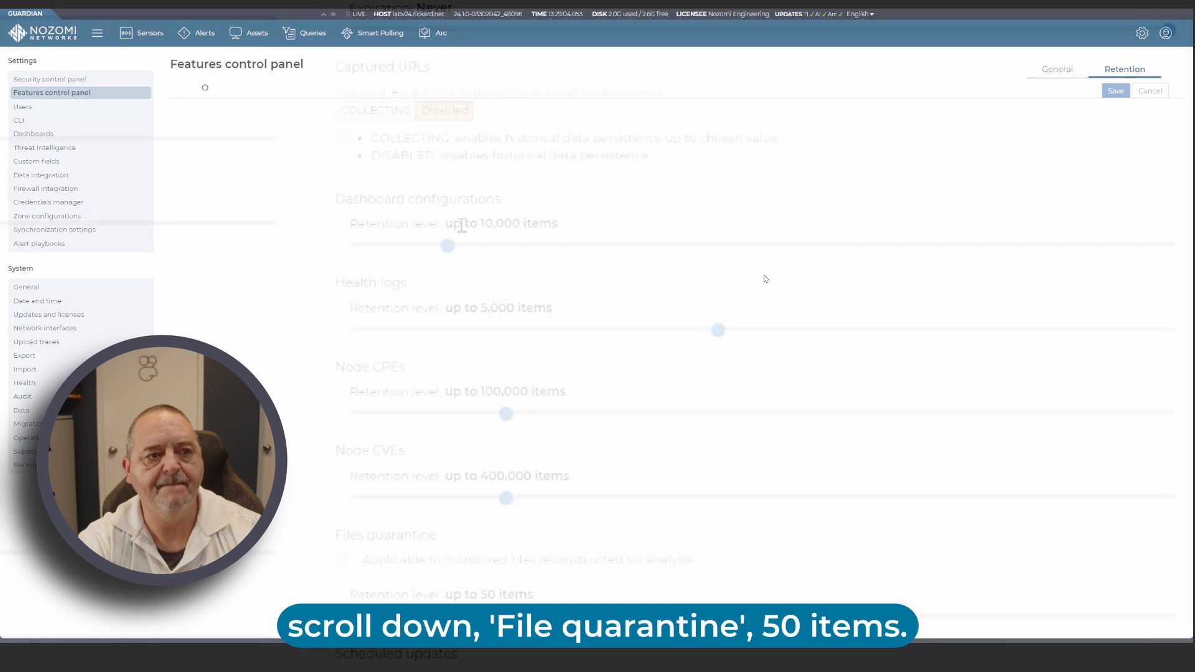
pyautogui.scroll(-3)
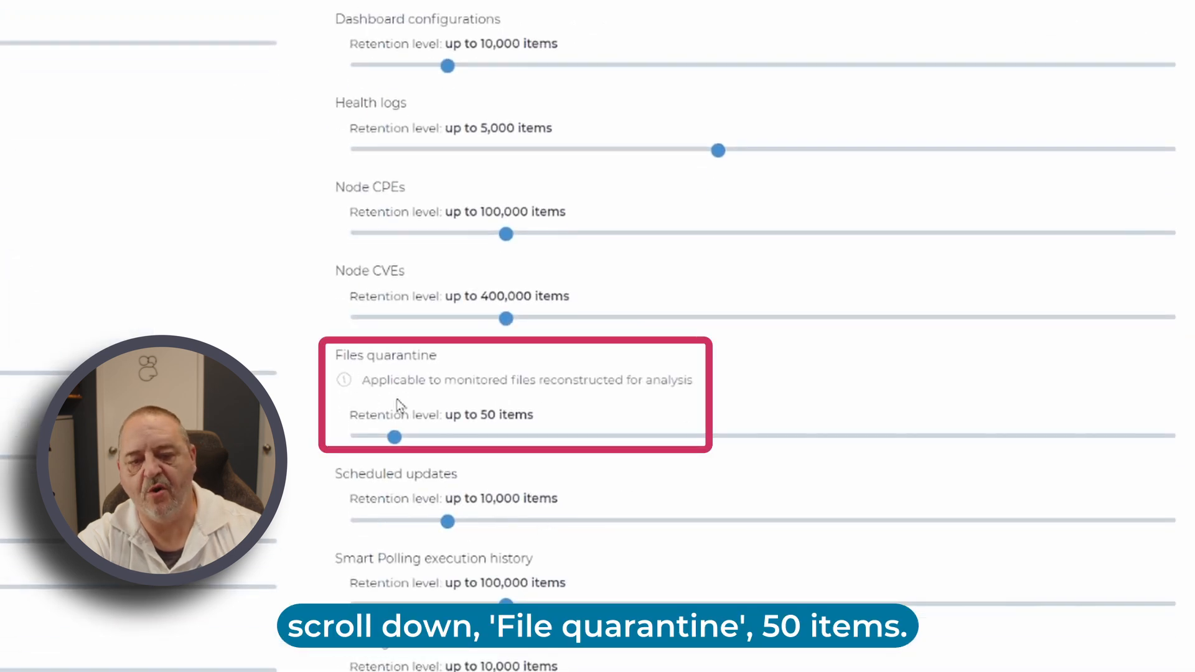